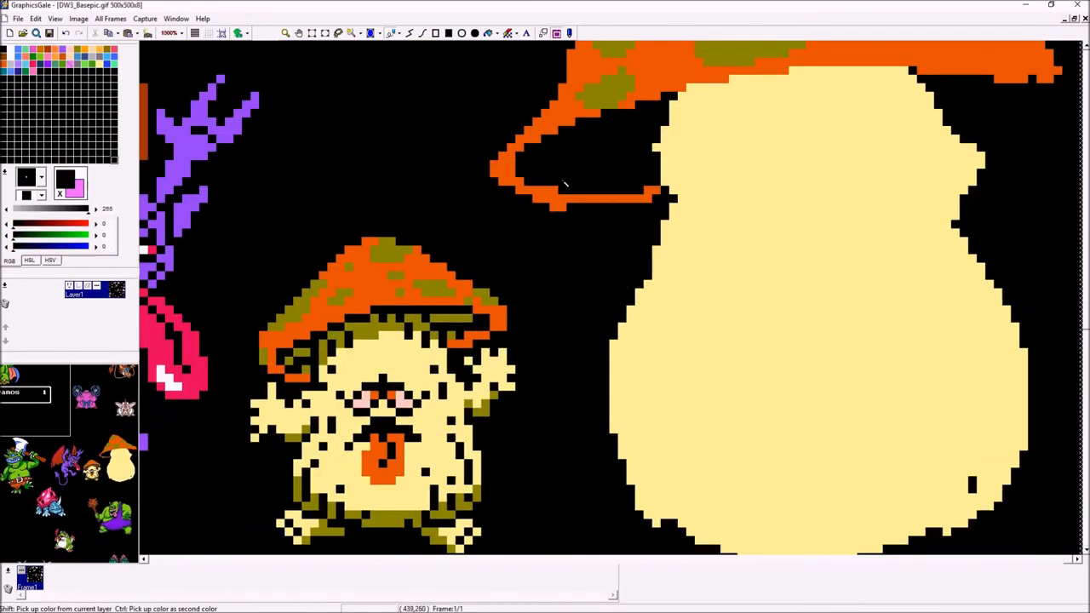
# Show the Open file dialog listing the WeekendRPG project folder's contents
pyautogui.click(22, 32)
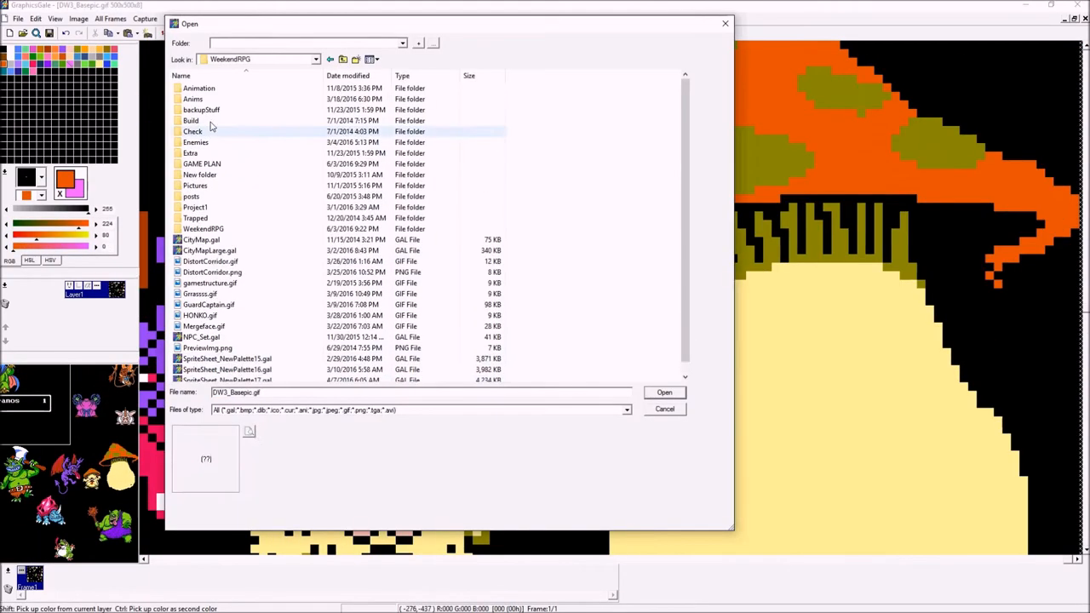